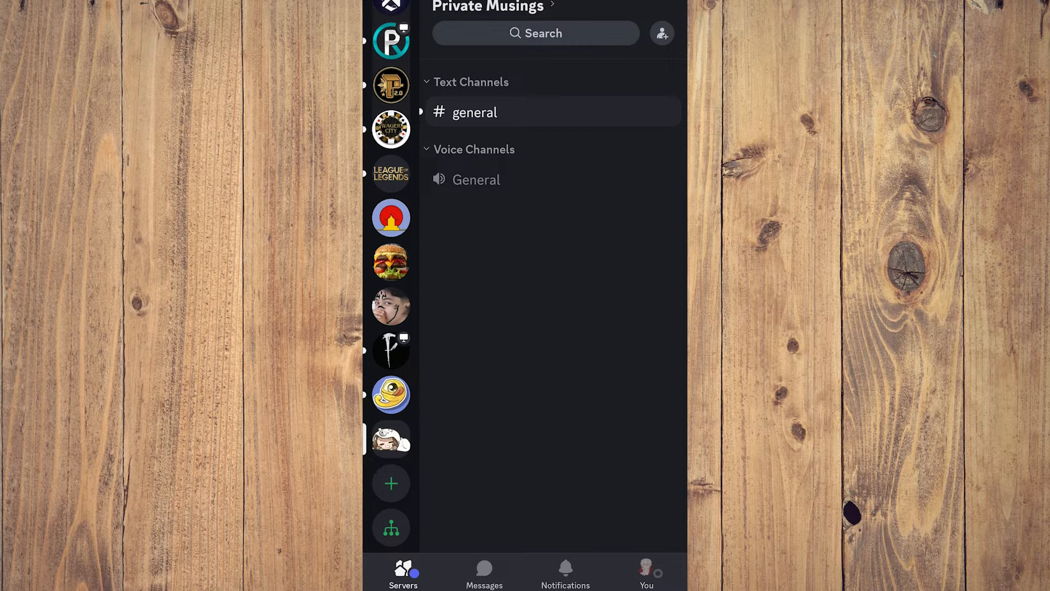
Bring up the General voice channel's Join Voice panel in Private Musings
left_click(476, 179)
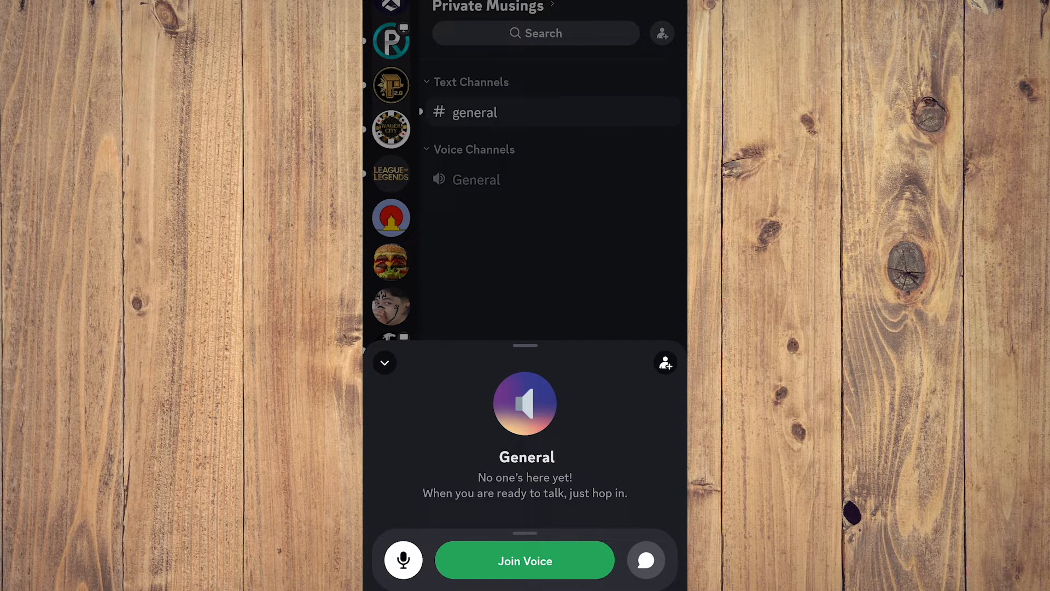
Join the General voice channel with the microphone muted
left_click(405, 560)
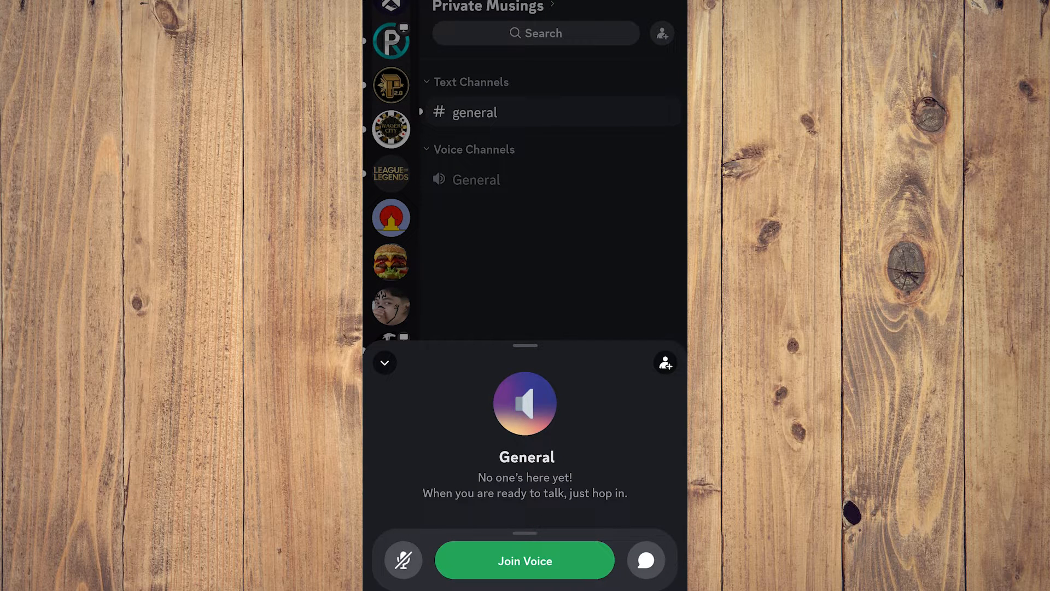
left_click(525, 560)
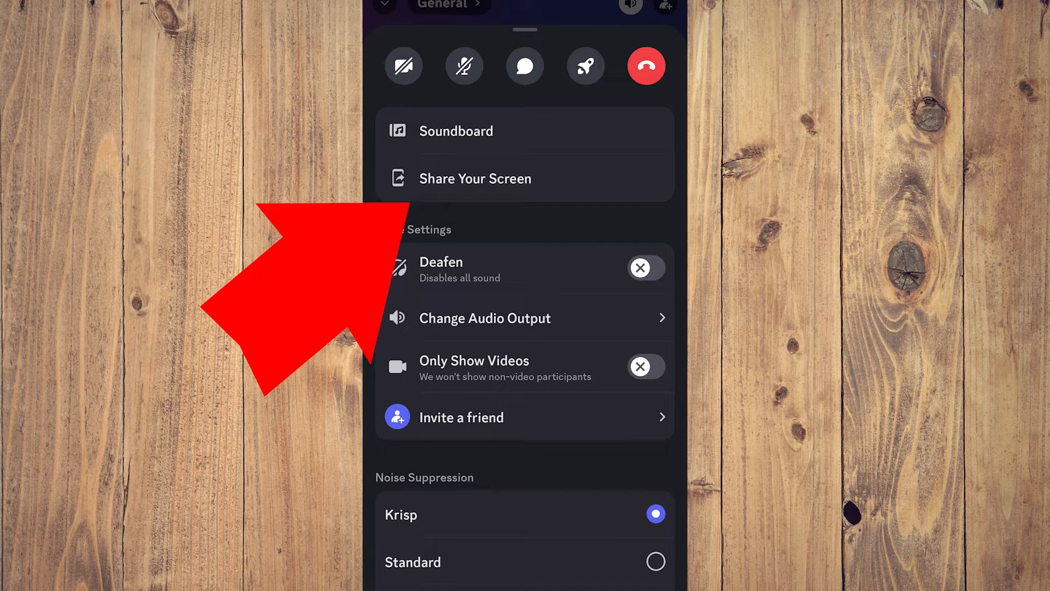
Start sharing the phone screen to the call, accepting the casting prompt with Start now
left_click(475, 179)
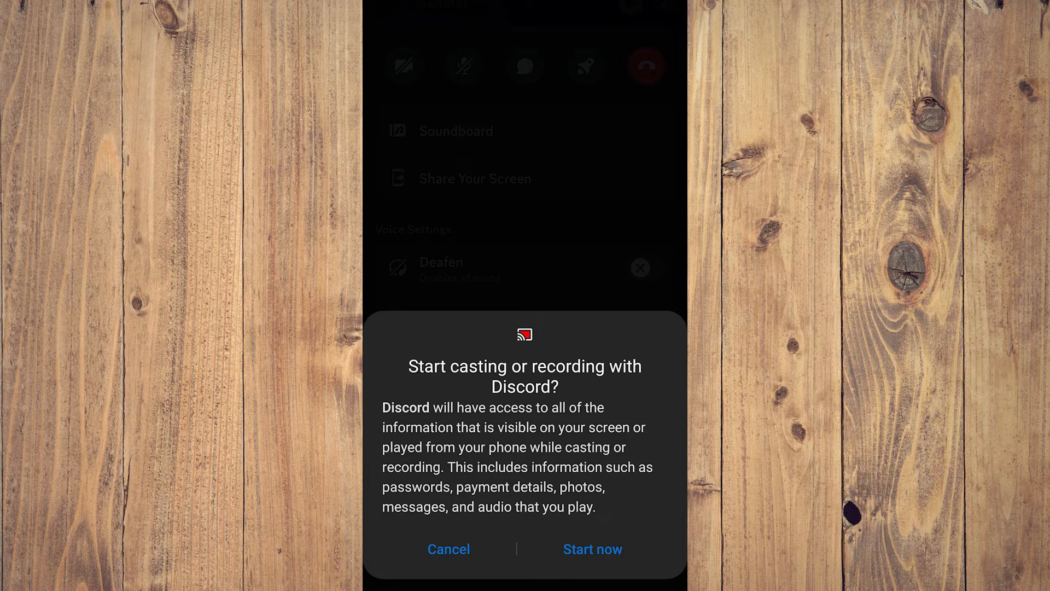
left_click(592, 549)
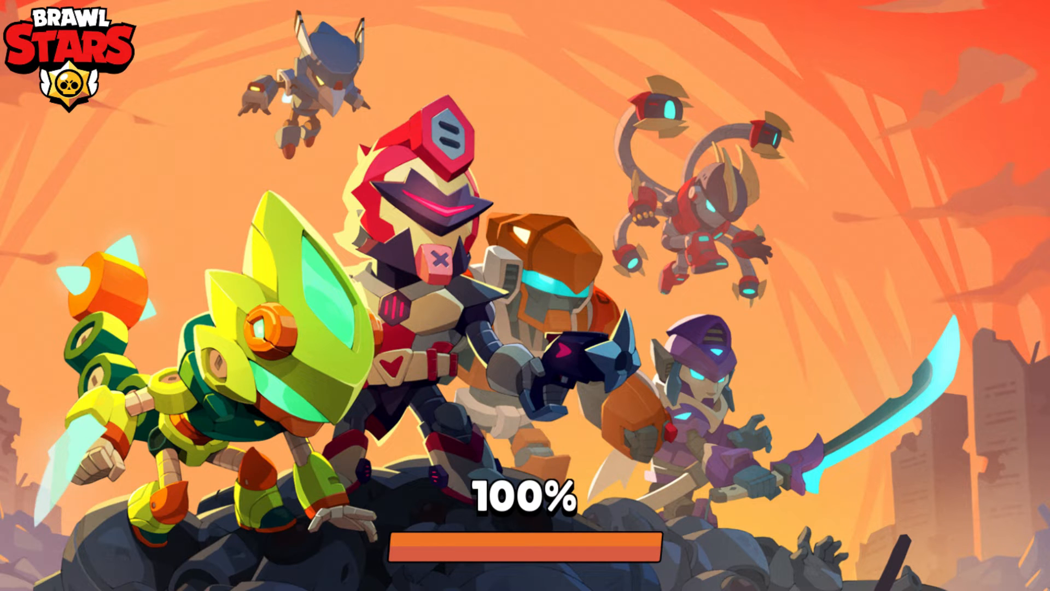